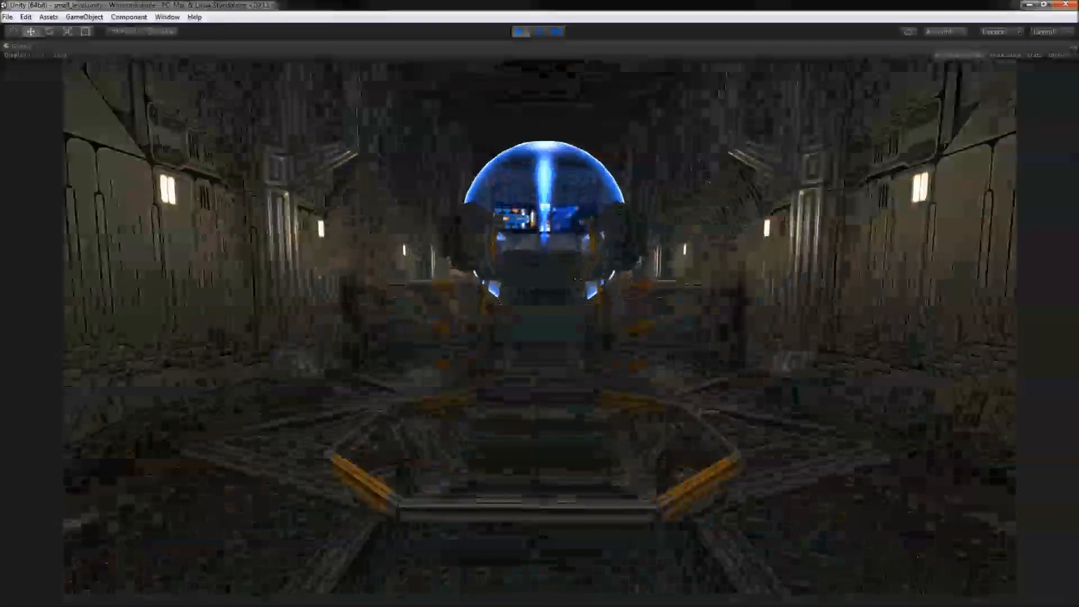
Stop the demo playback so the test scene with the white sphere can be worked on.
click(521, 31)
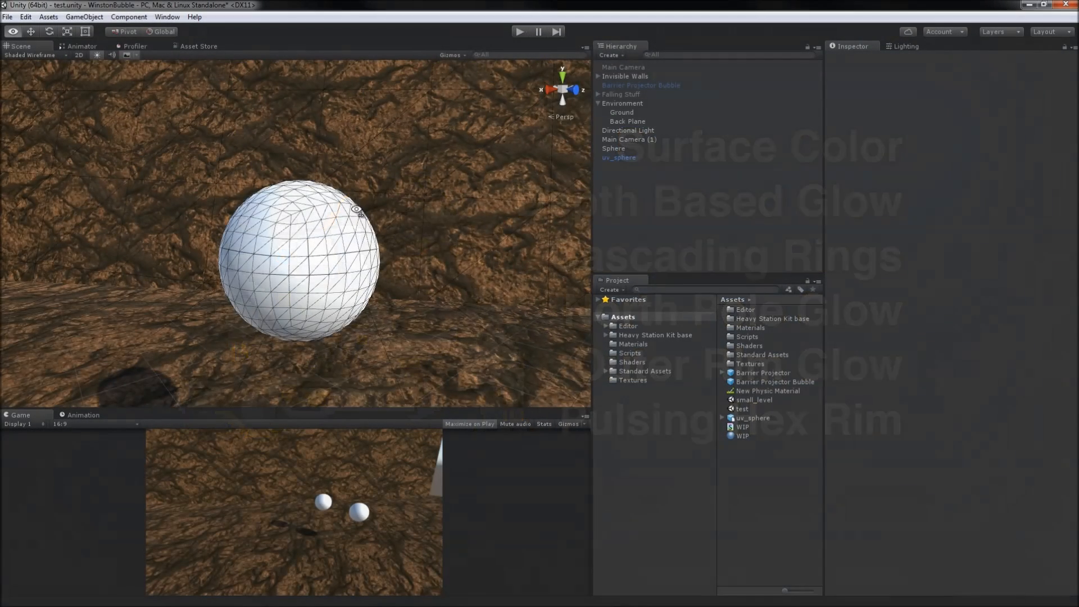
click(614, 149)
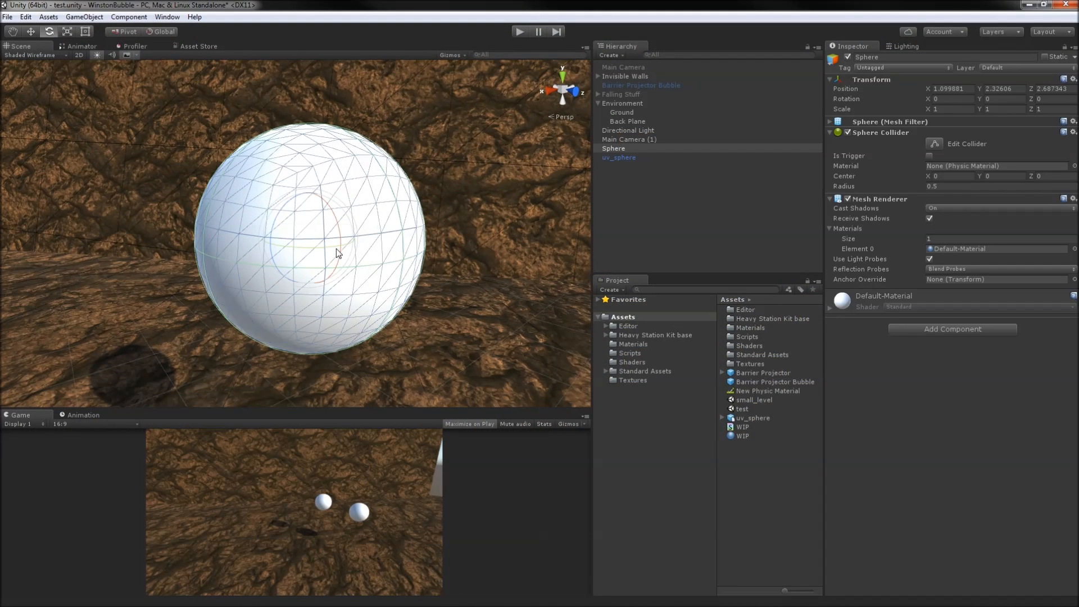
drag(337, 252, 505, 249)
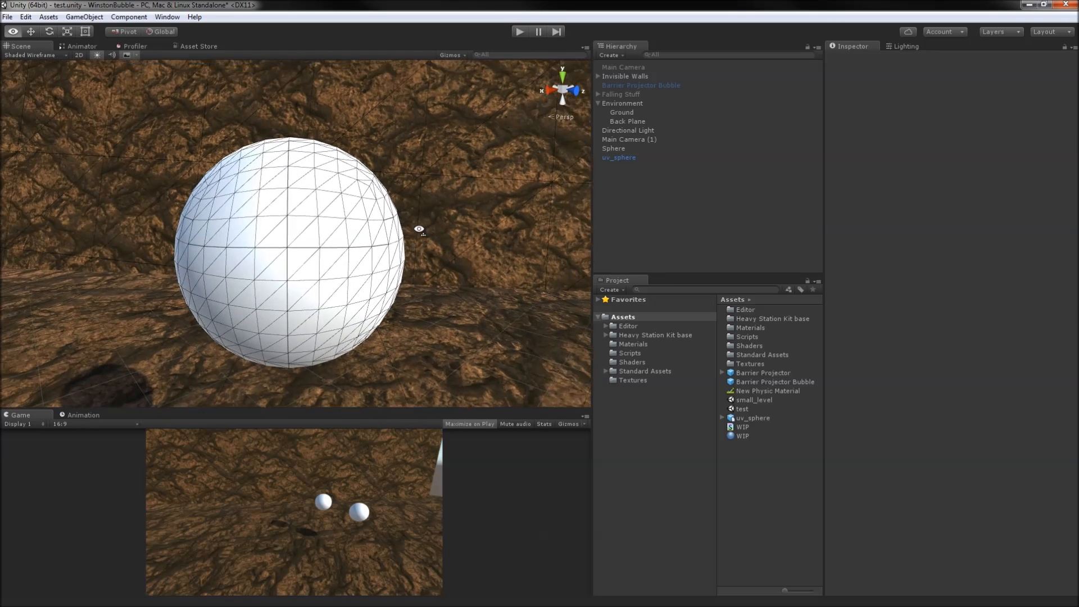
click(614, 148)
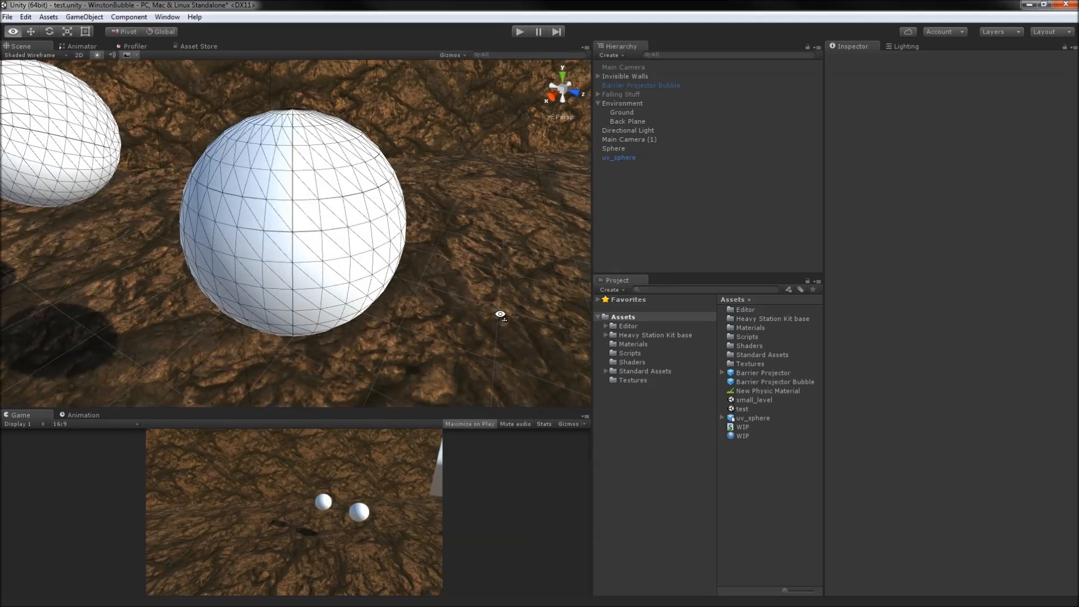
click(617, 157)
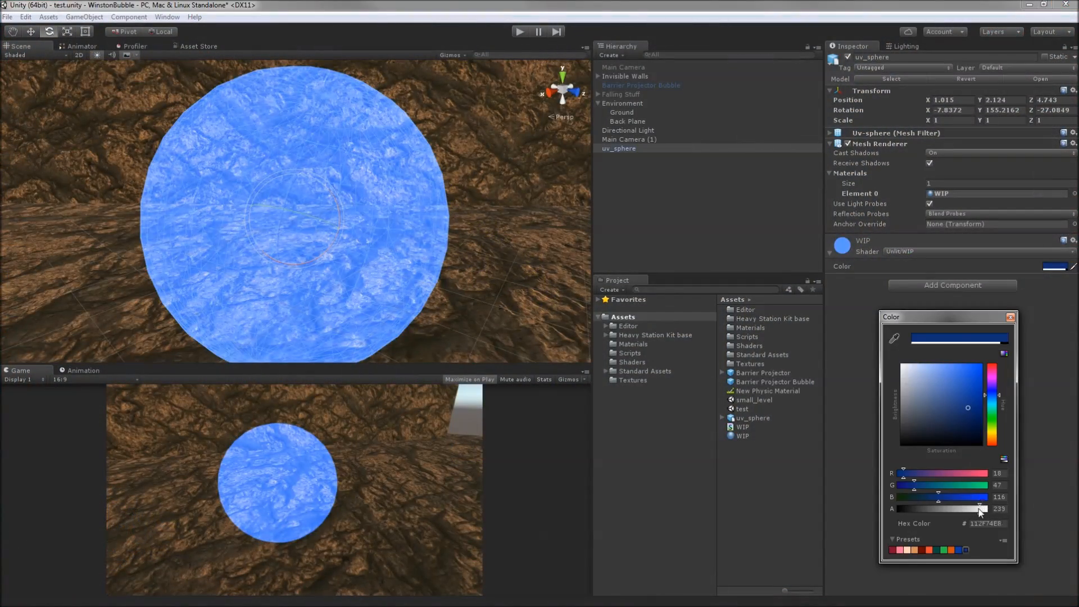
drag(973, 508, 915, 508)
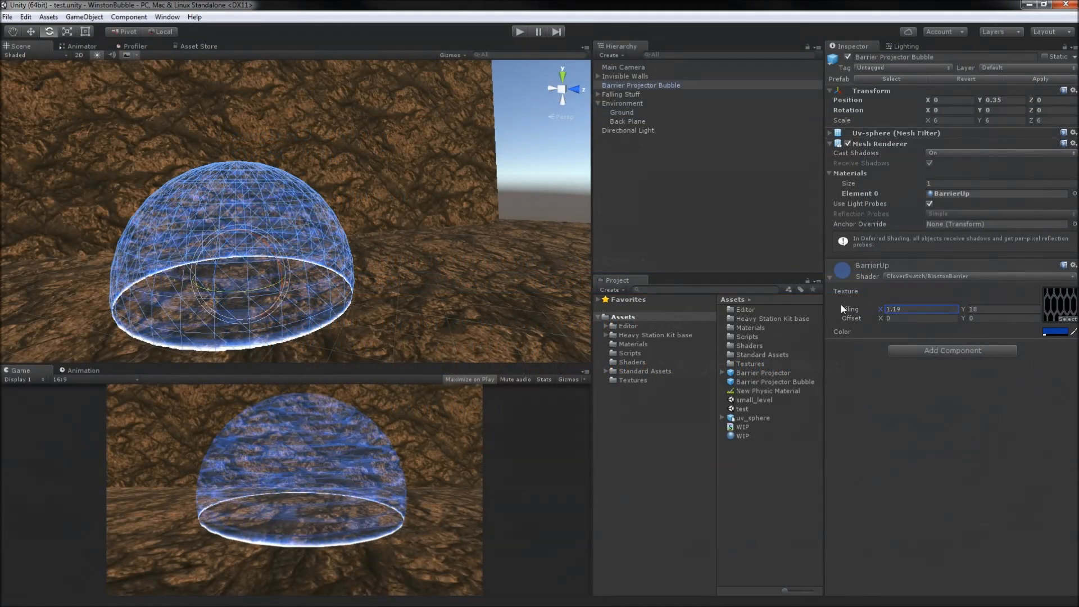
Set the BarrierUp material's Tiling X to 9.05 for denser hexes.
text(9.05)
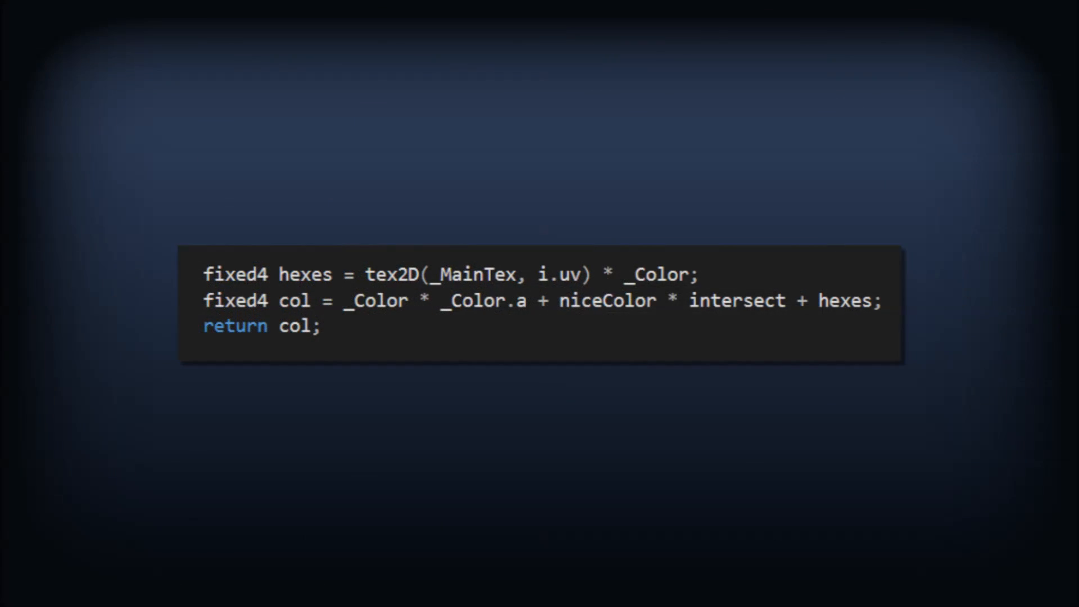
drag(606, 274, 705, 274)
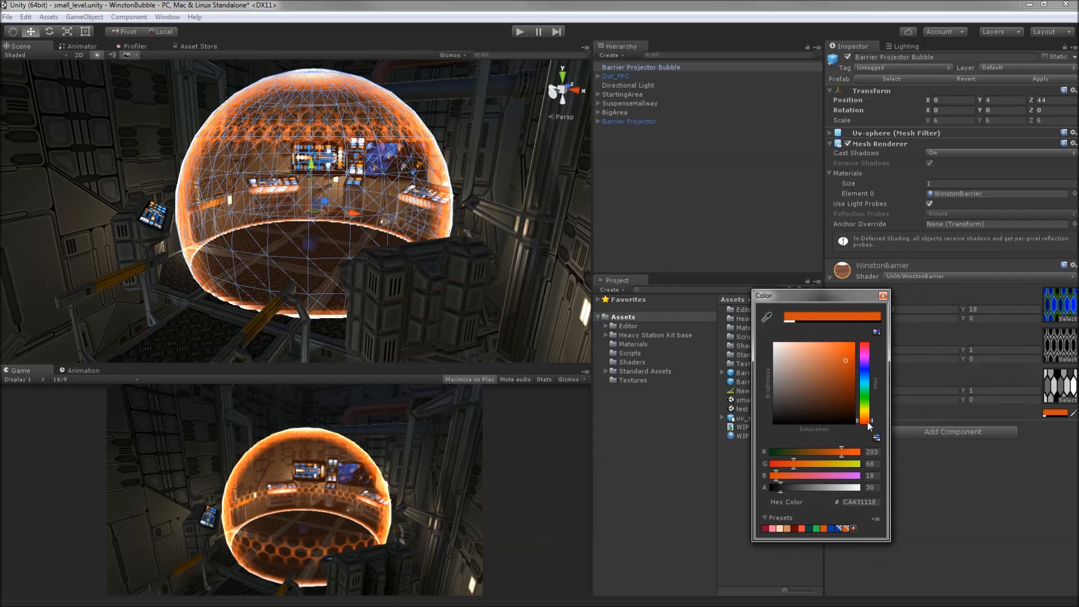
Shift the WinstonBarrier colour hue from orange to teal at the same alpha.
drag(869, 427, 868, 391)
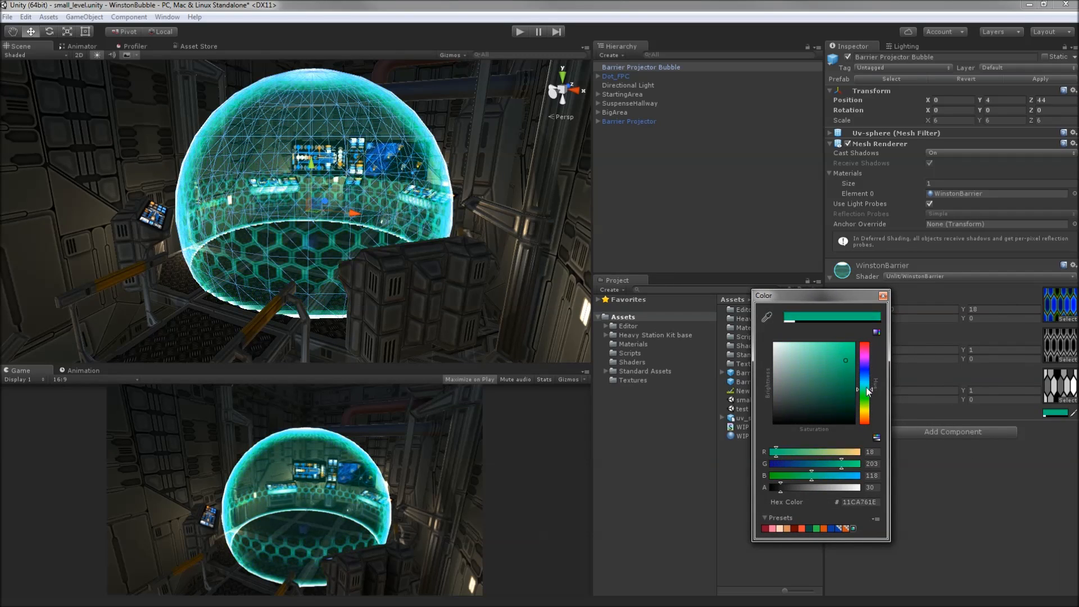